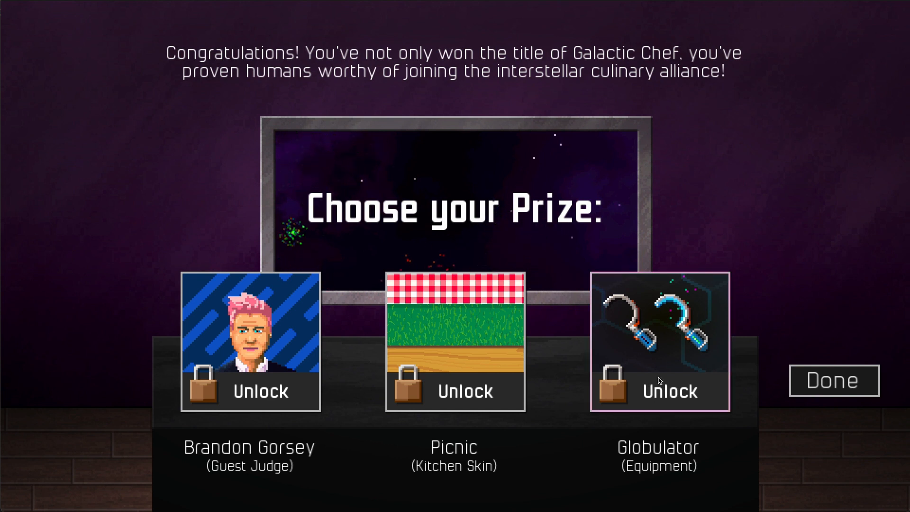
# Unlock the Globulator and remaining prizes through Candy Swirls, then finish back to the main menu
pyautogui.click(660, 391)
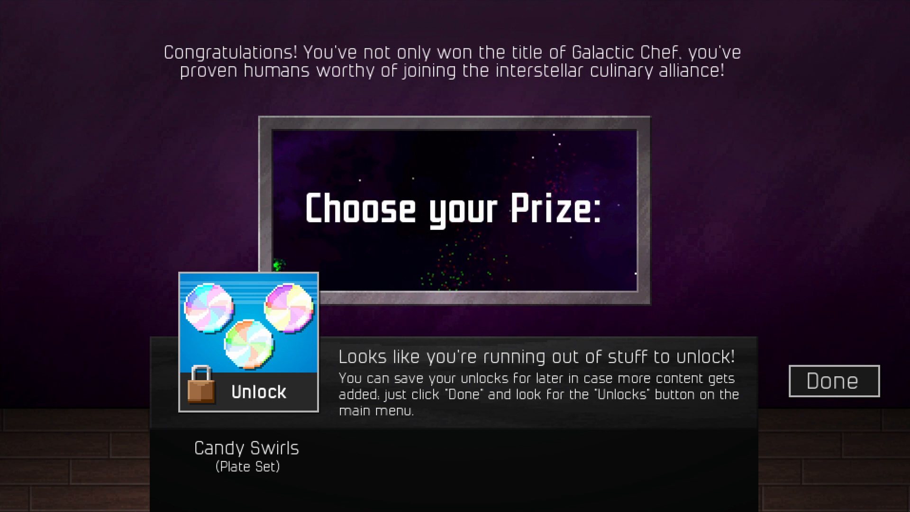
pyautogui.moveTo(427, 400)
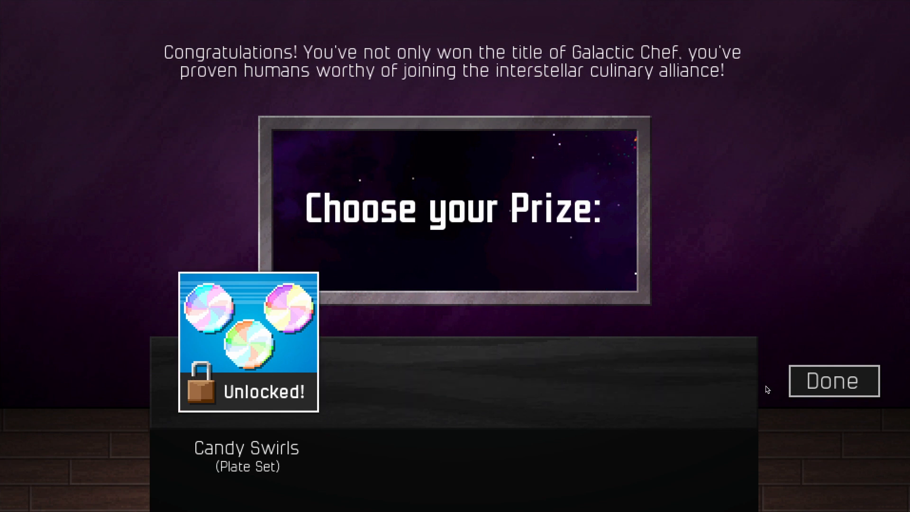
pyautogui.click(834, 381)
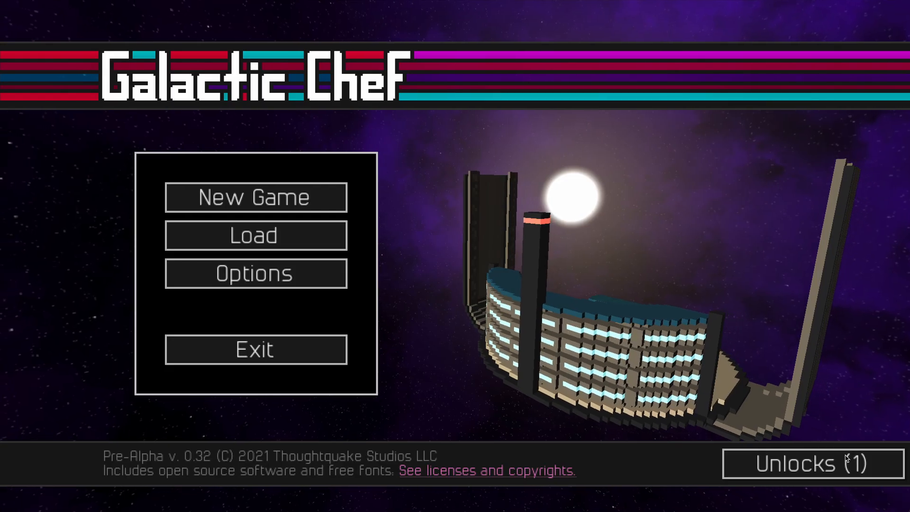
pyautogui.click(804, 464)
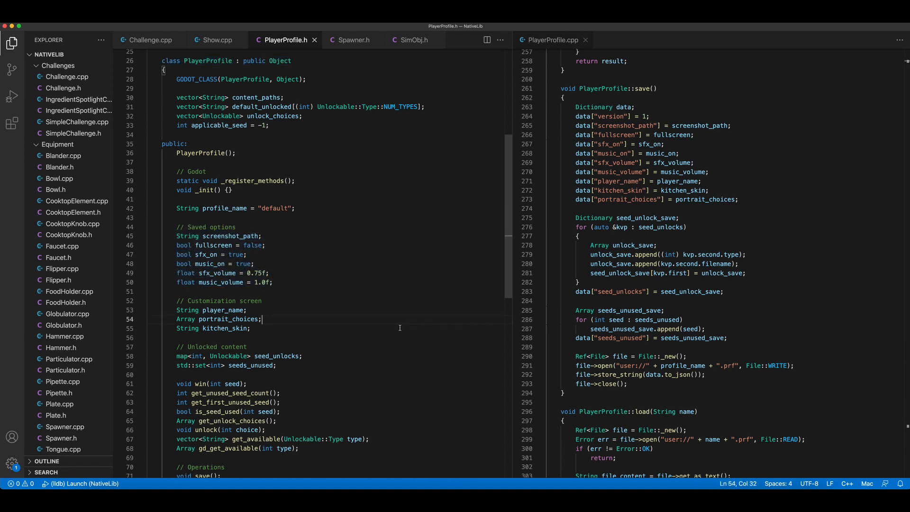
pyautogui.moveTo(388, 359)
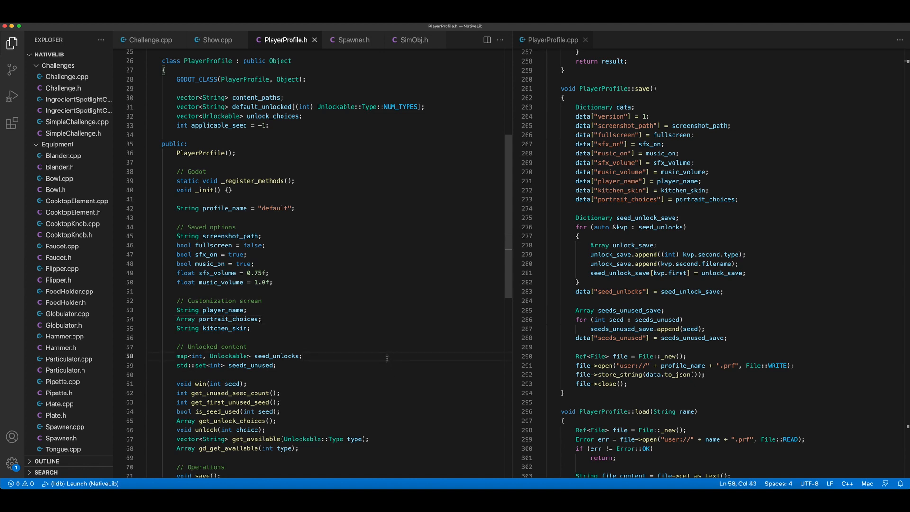
pyautogui.moveTo(299, 358)
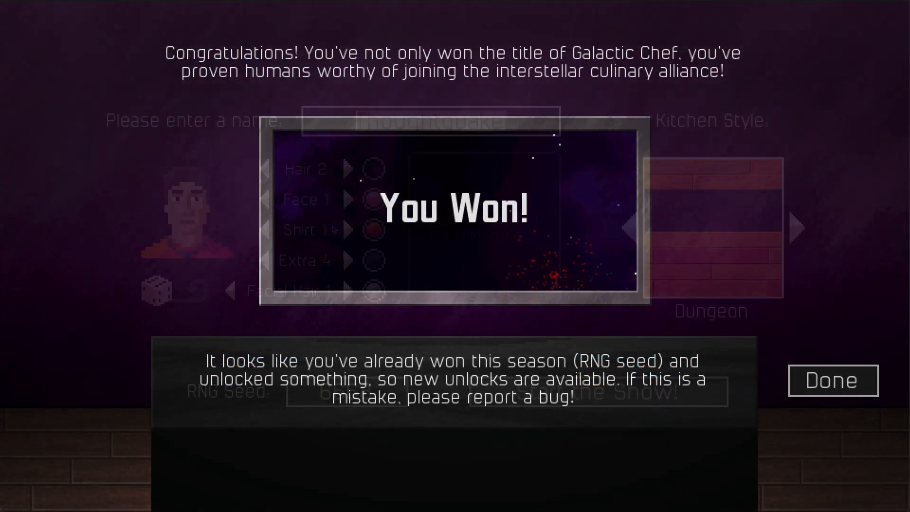
# Dismiss the You Won screen to reach character setup with RNG Seed 1
pyautogui.click(833, 381)
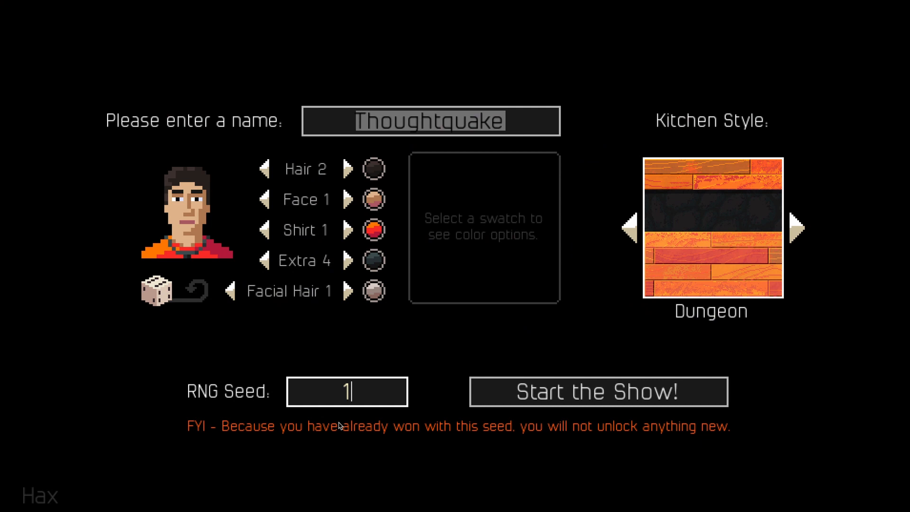
pyautogui.moveTo(661, 449)
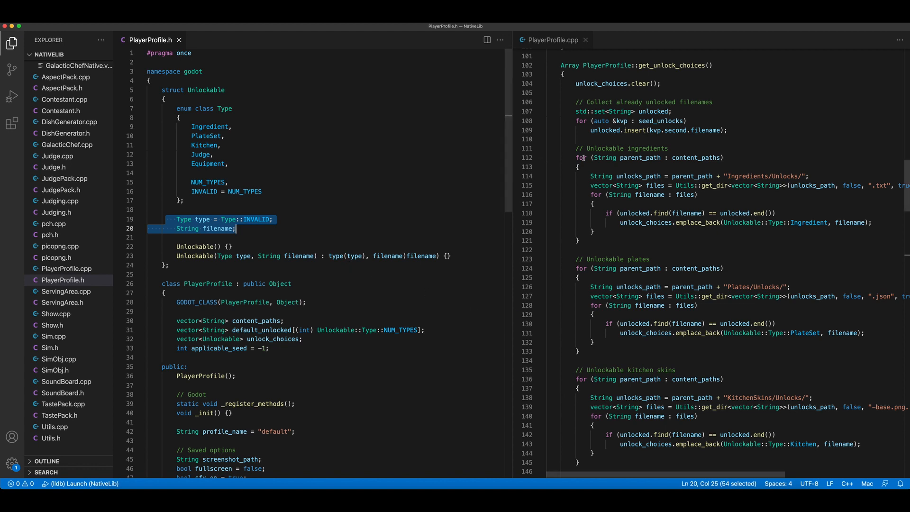
pyautogui.click(579, 93)
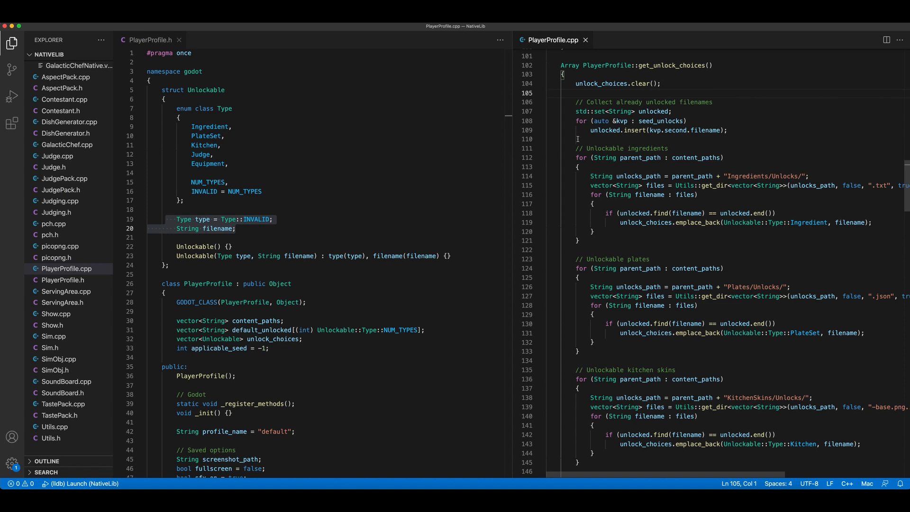
pyautogui.moveTo(590, 177); pyautogui.dragTo(655, 195)
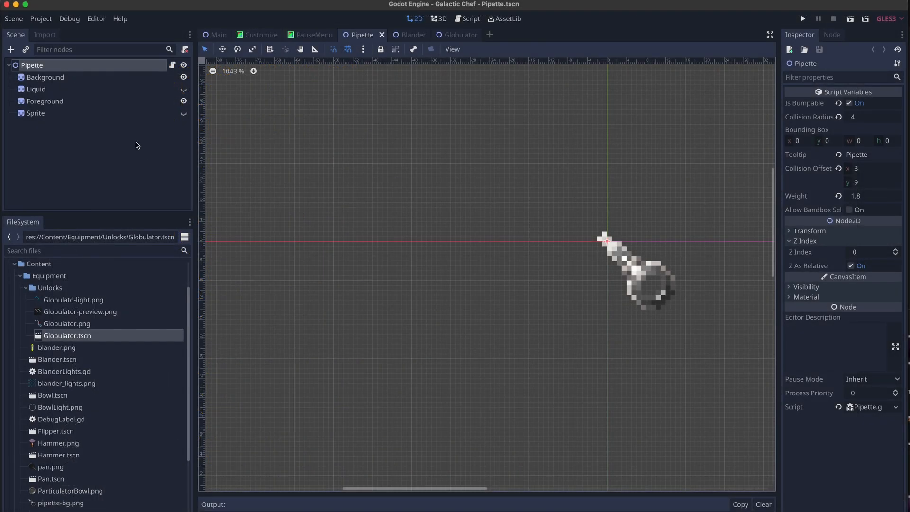
pyautogui.click(36, 89)
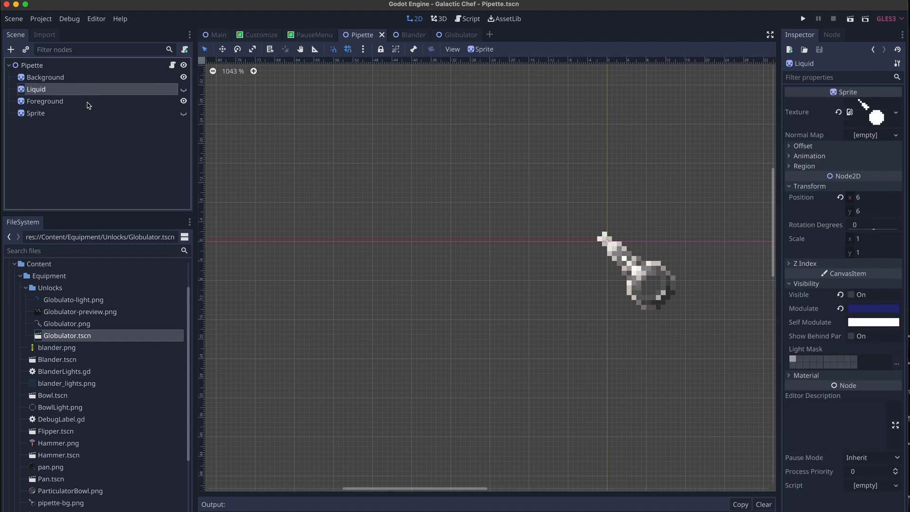
pyautogui.click(45, 102)
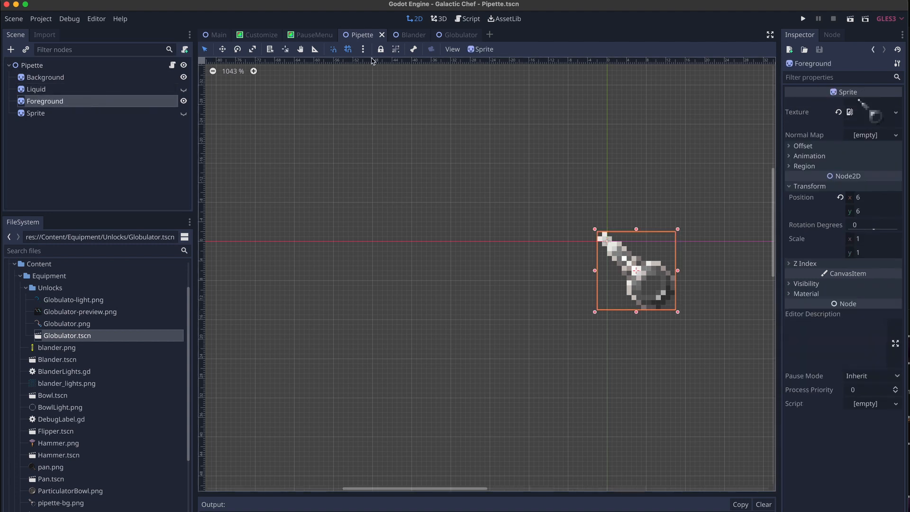
pyautogui.click(404, 35)
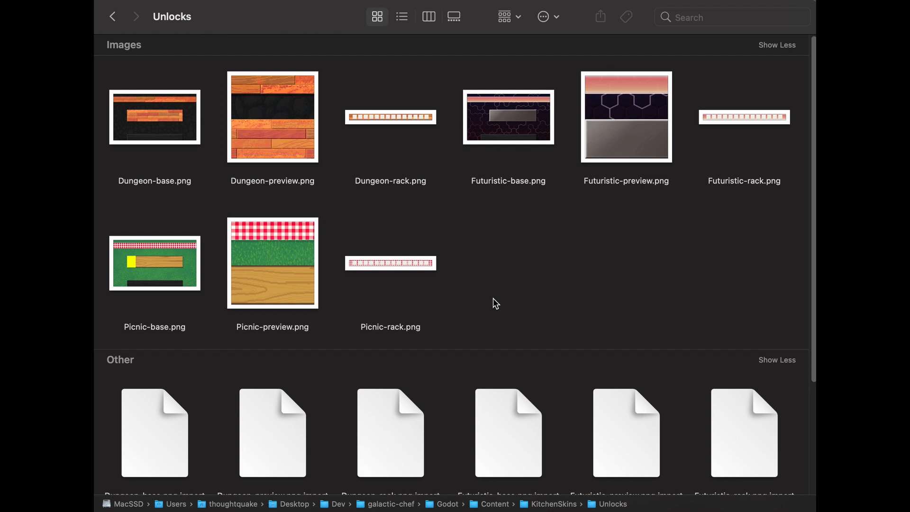
pyautogui.click(390, 116)
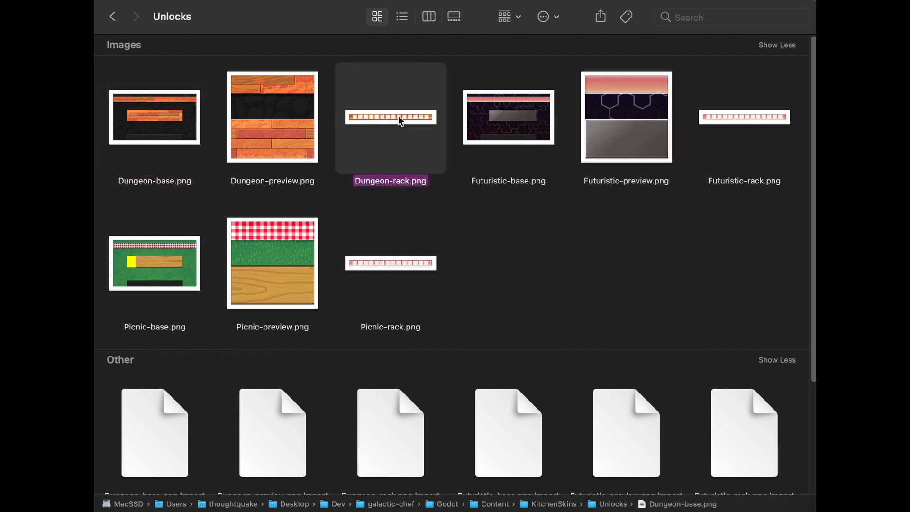
pyautogui.click(390, 116)
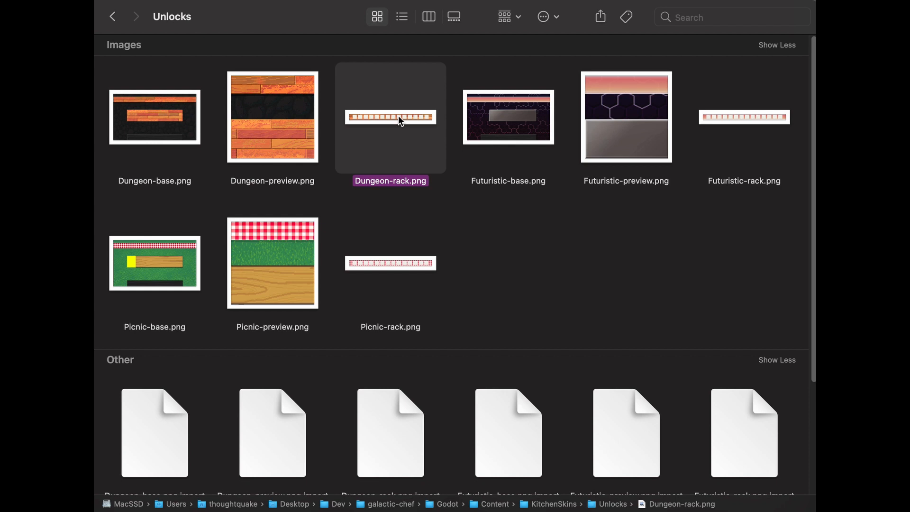
pyautogui.moveTo(285, 167)
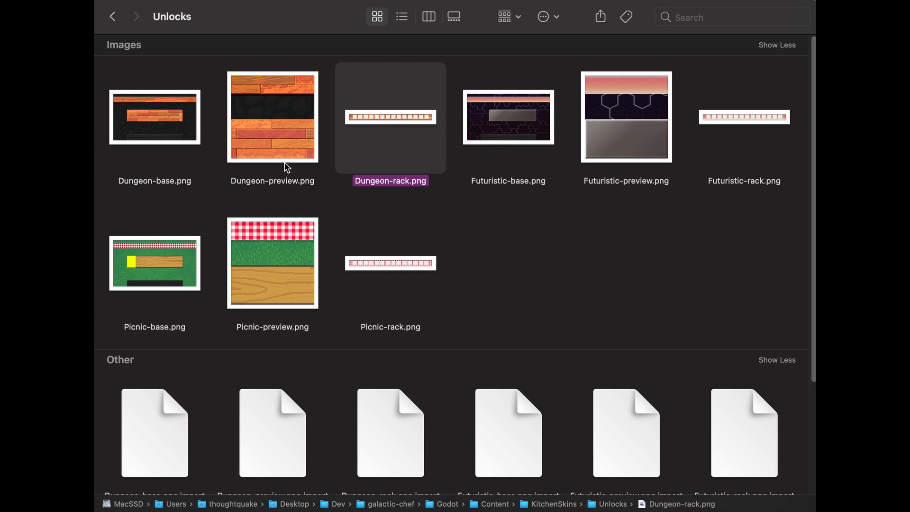
pyautogui.click(272, 116)
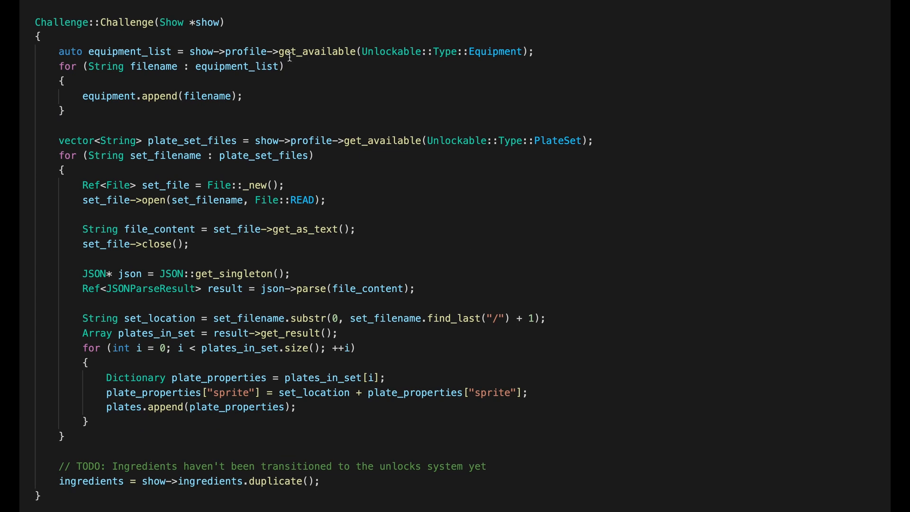
pyautogui.moveTo(278, 51); pyautogui.dragTo(533, 51)
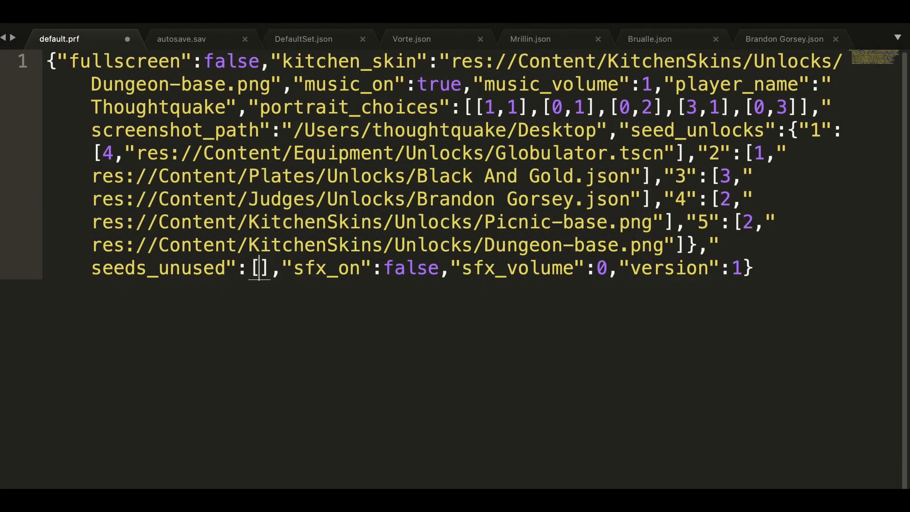
# Fill default.prf's empty seeds_unused list with 1, 2, 3, 4
pyautogui.write('1, 2, 3, 4')
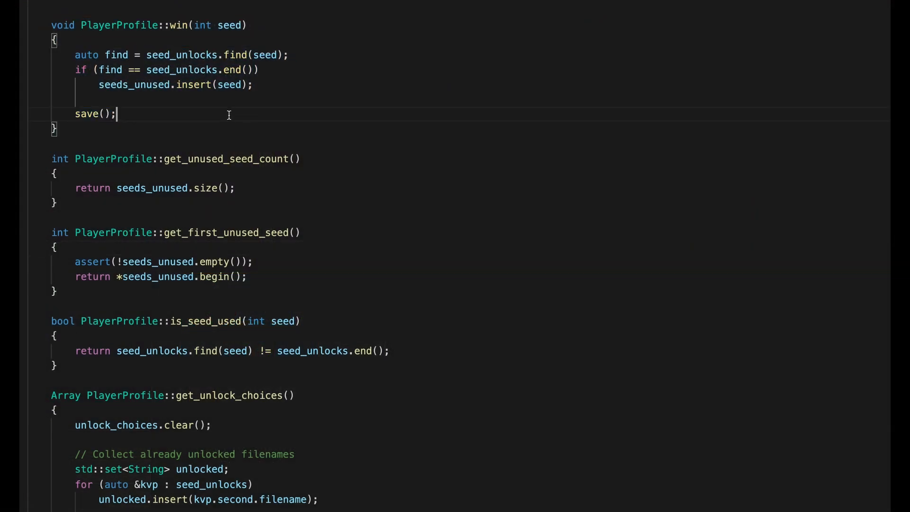
pyautogui.scroll(-3)
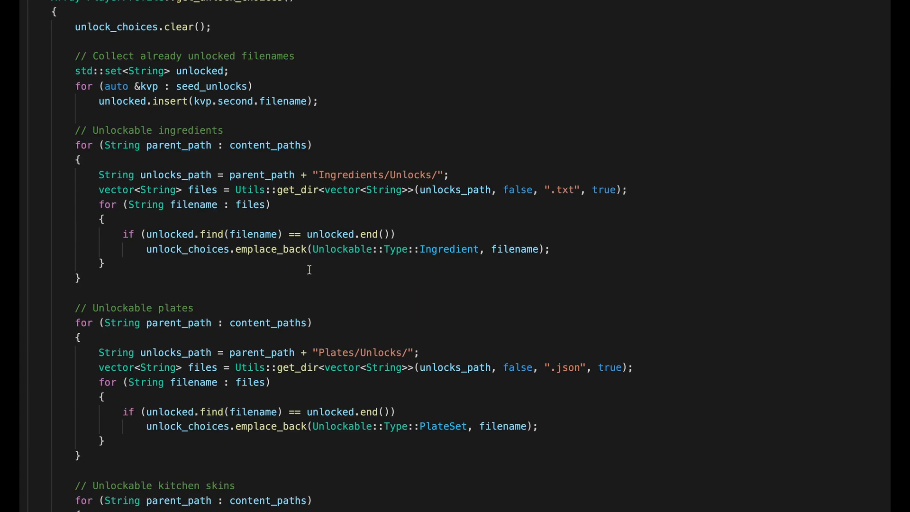
pyautogui.scroll(-3)
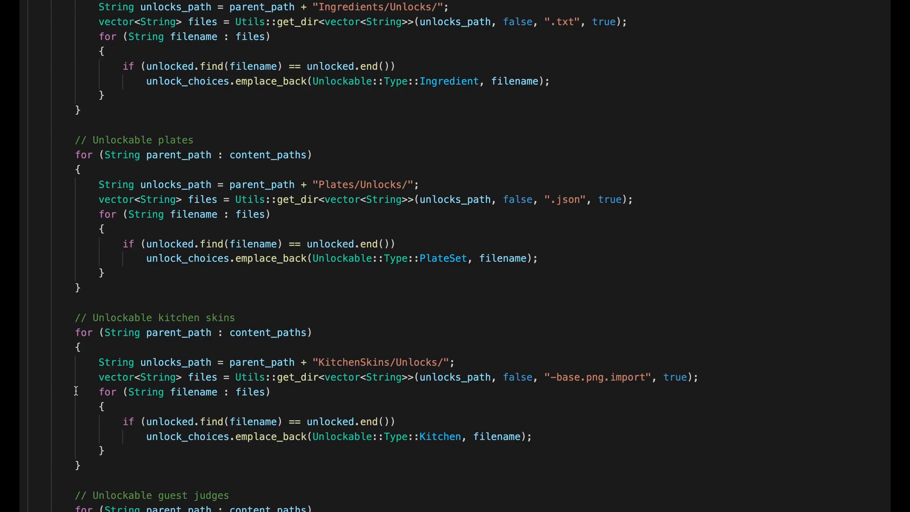
pyautogui.scroll(-3)
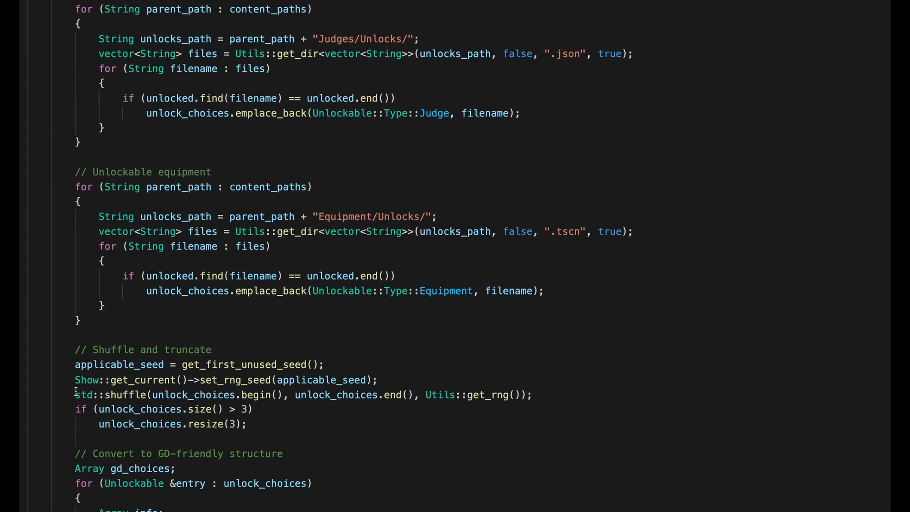
pyautogui.moveTo(74, 364); pyautogui.dragTo(533, 394)
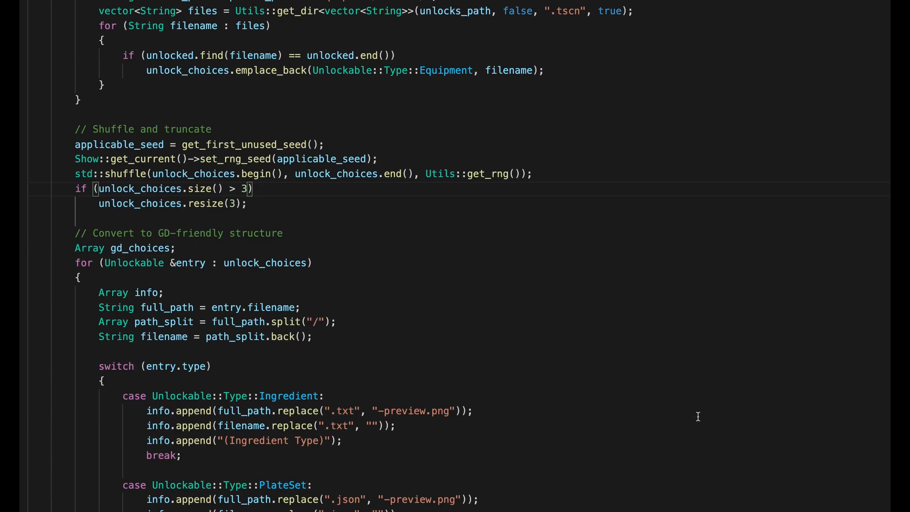
pyautogui.scroll(-3)
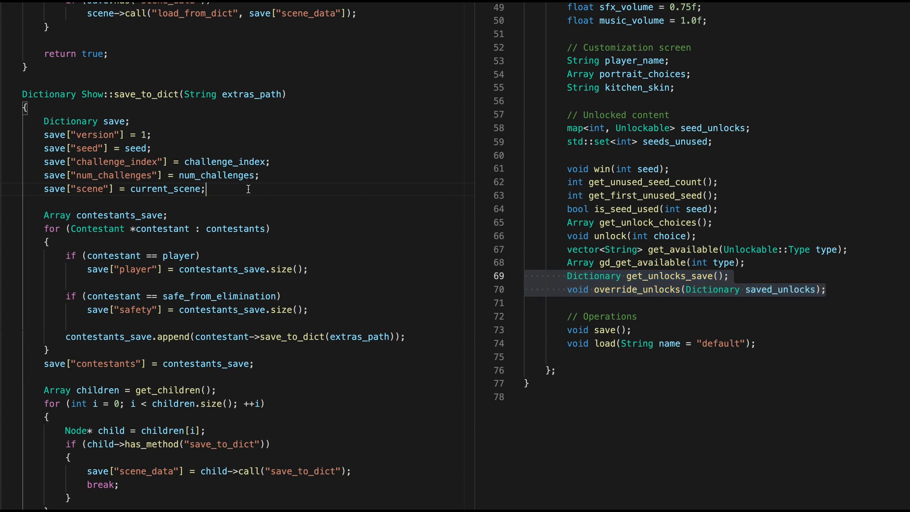
# Store save["unlocks"] = profile->get_unlocks_save() in save_to_dict
pyautogui.write('save["unlocks"]')
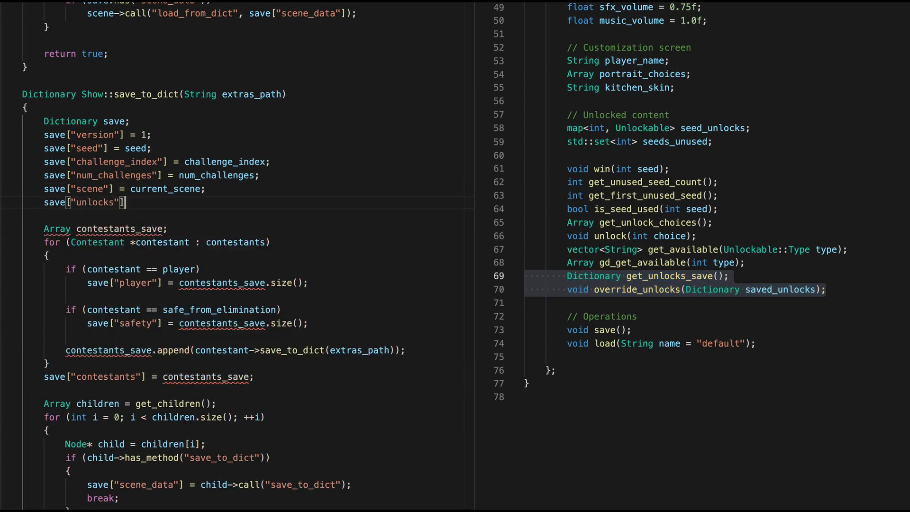
pyautogui.write('= profile->get_unlocks_save')
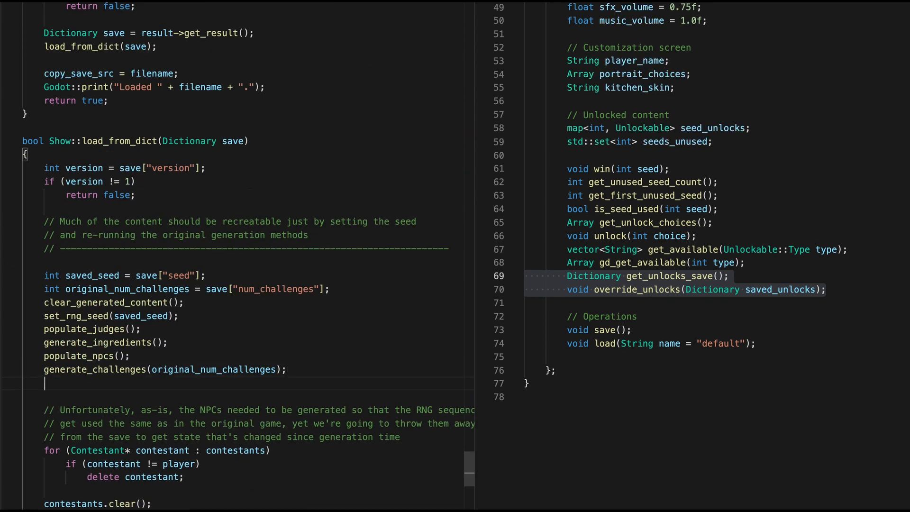
# In load_from_dict call profile->override_unlocks(save["unlocks"]) and generate_unlocked_content(), with a 'Maybe????' comment
pyautogui.write('profile->override_unlocks')
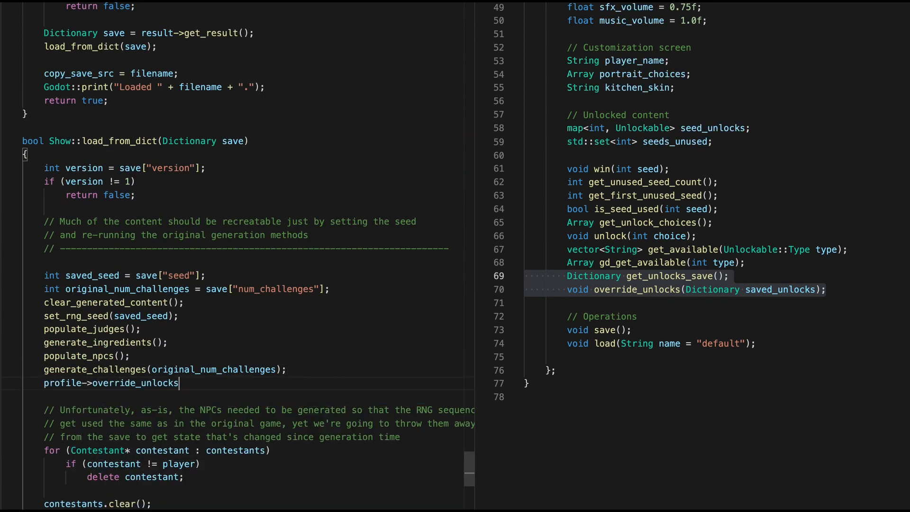
pyautogui.write('(save["unlocks"]);')
pyautogui.click(106, 342)
pyautogui.write('_default')
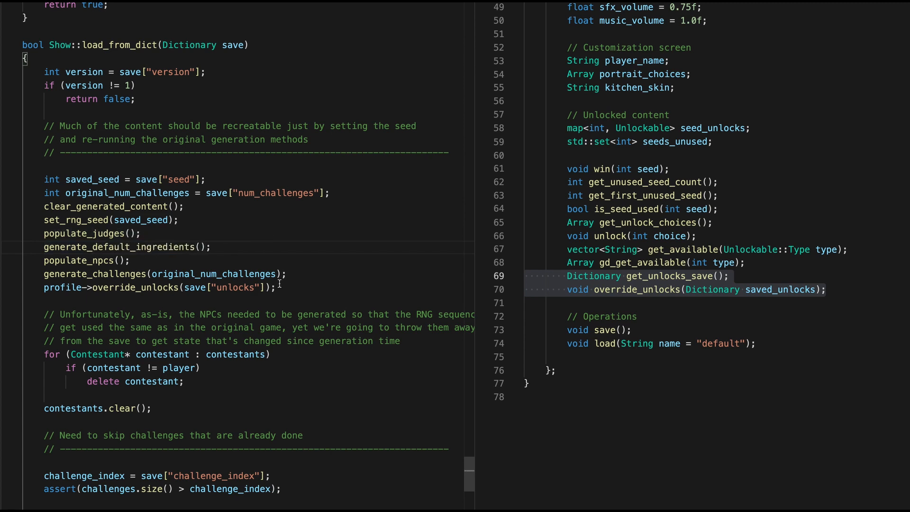
pyautogui.write('generate_')
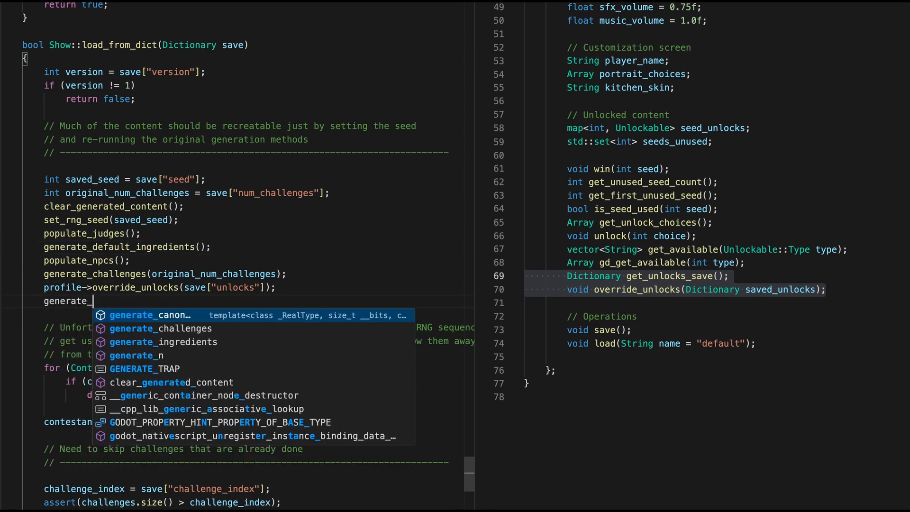
pyautogui.write('unlocked_content(')
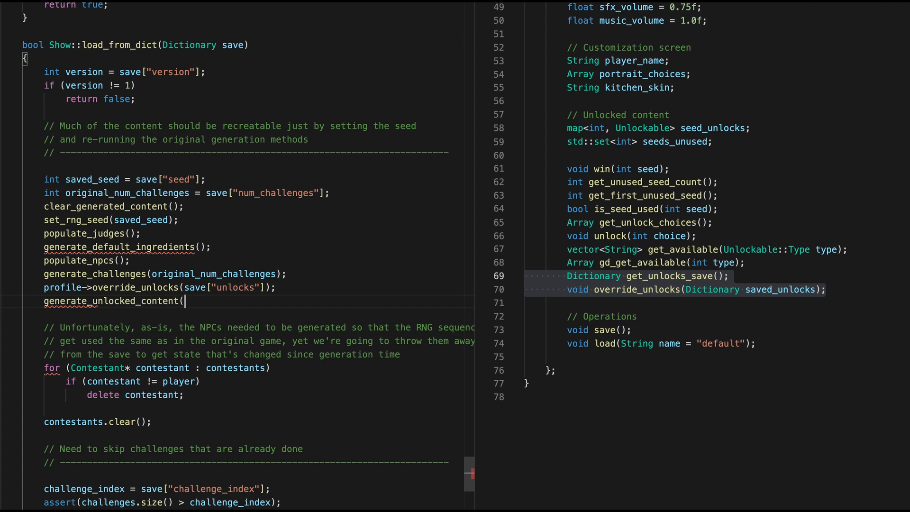
pyautogui.write('); //')
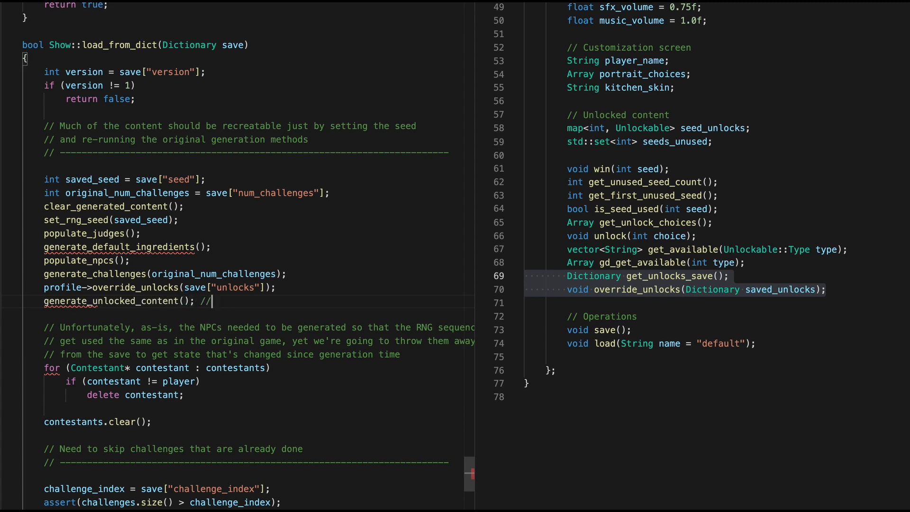
pyautogui.write('Maybe????')
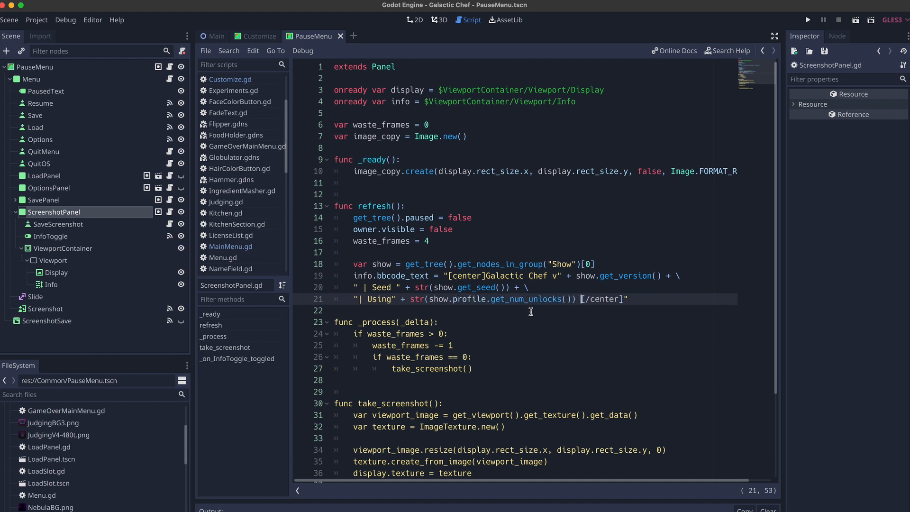
# Run the Godot project to start Galactic Chef's kitchen challenge
pyautogui.click(259, 36)
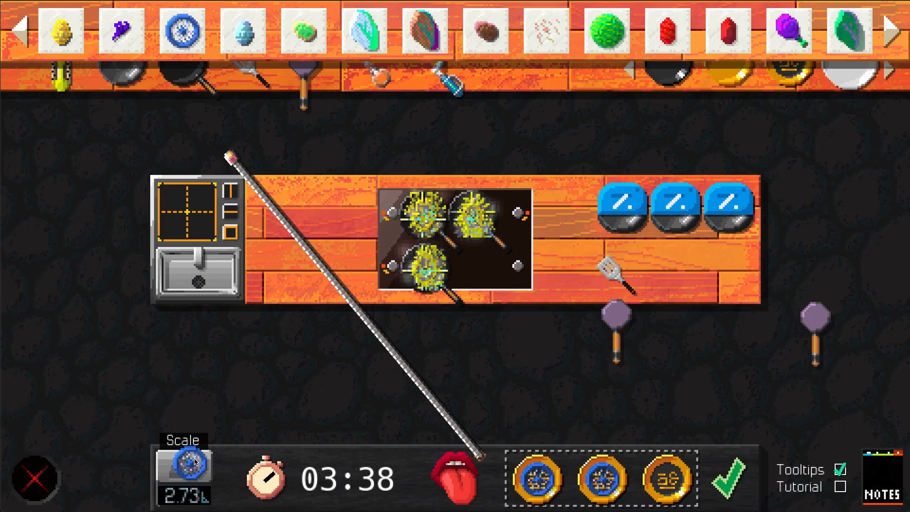
# Grab cooked yellow food from the frying pans and drop it on the first plate
pyautogui.click(184, 470)
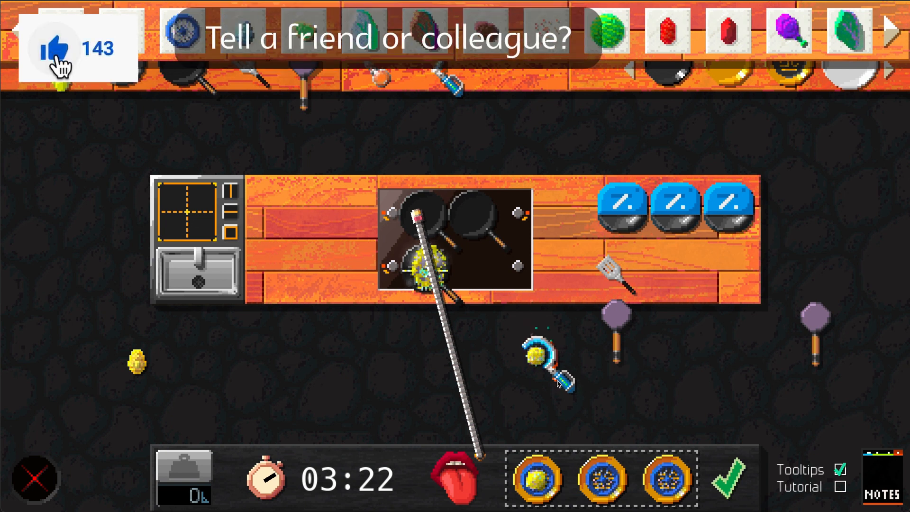
pyautogui.click(739, 48)
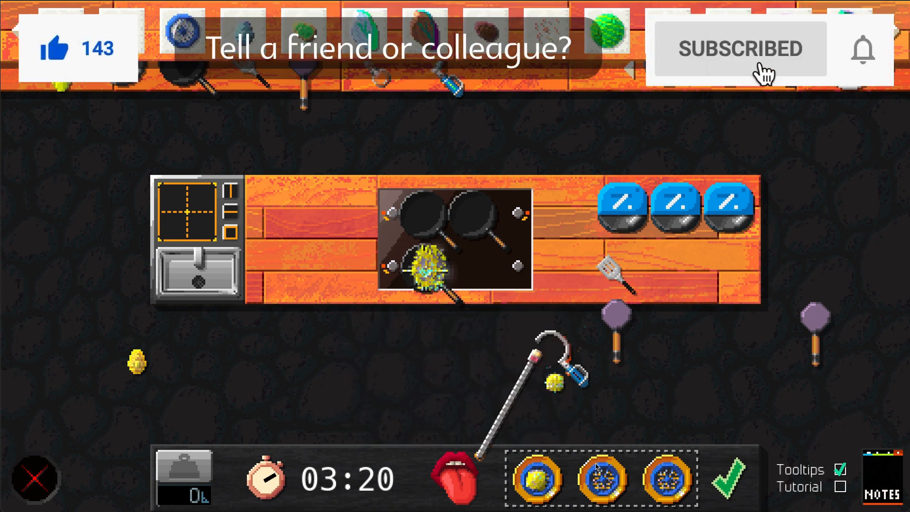